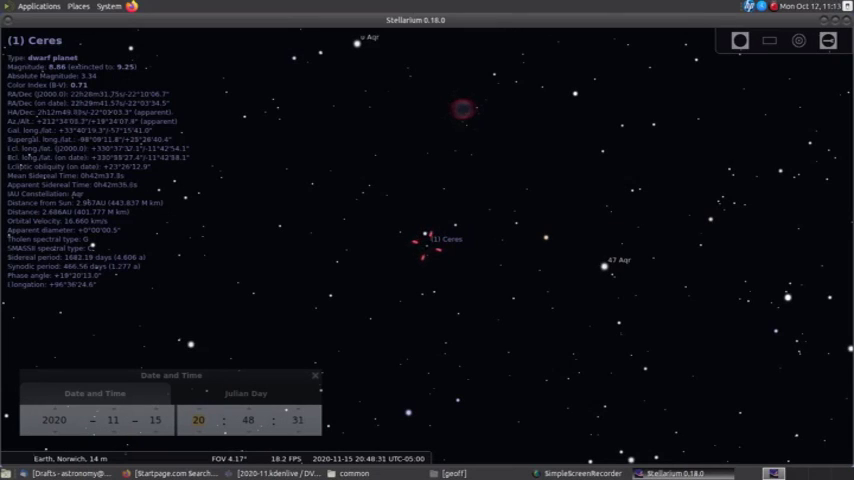
# - Select Ceres to show its details for the evening of 15 November 2020
pyautogui.click(464, 108)
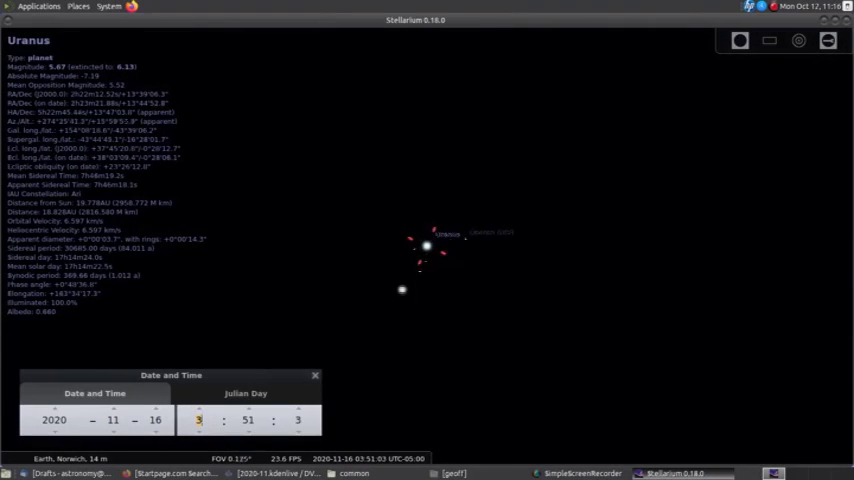
# - Zoom in on Uranus until its labelled moons appear around the planet's disk
pyautogui.scroll(3)
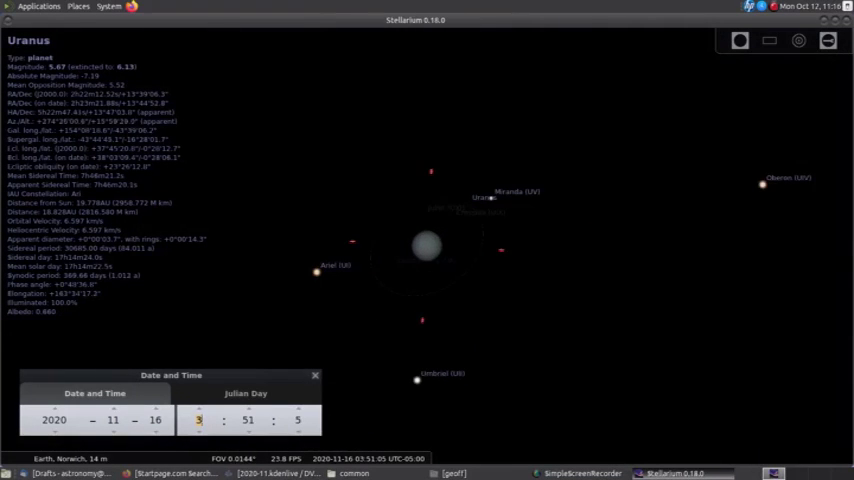